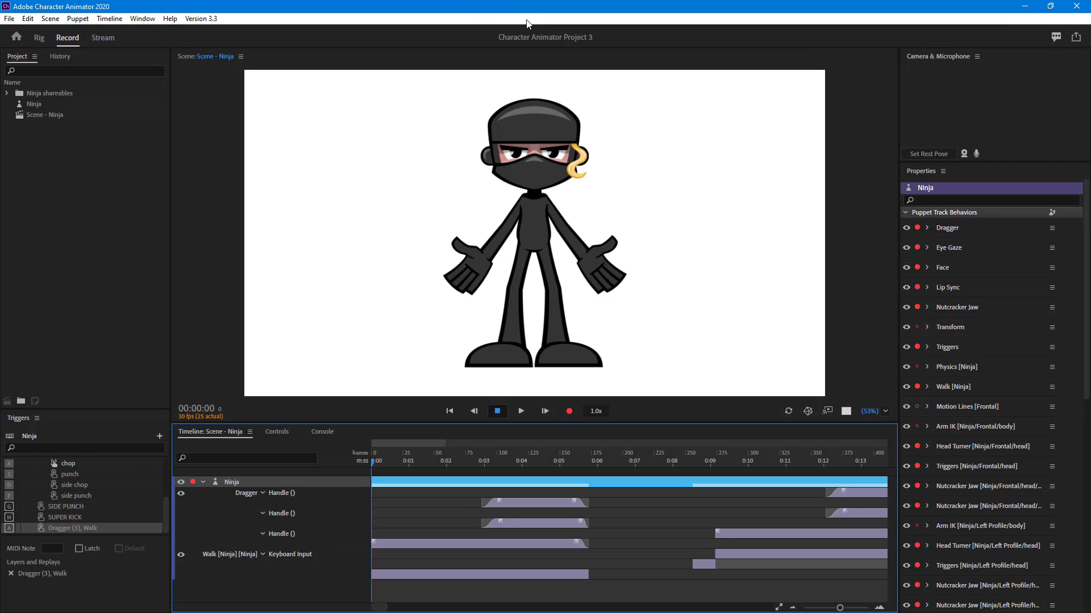
mouse_move(475, 478)
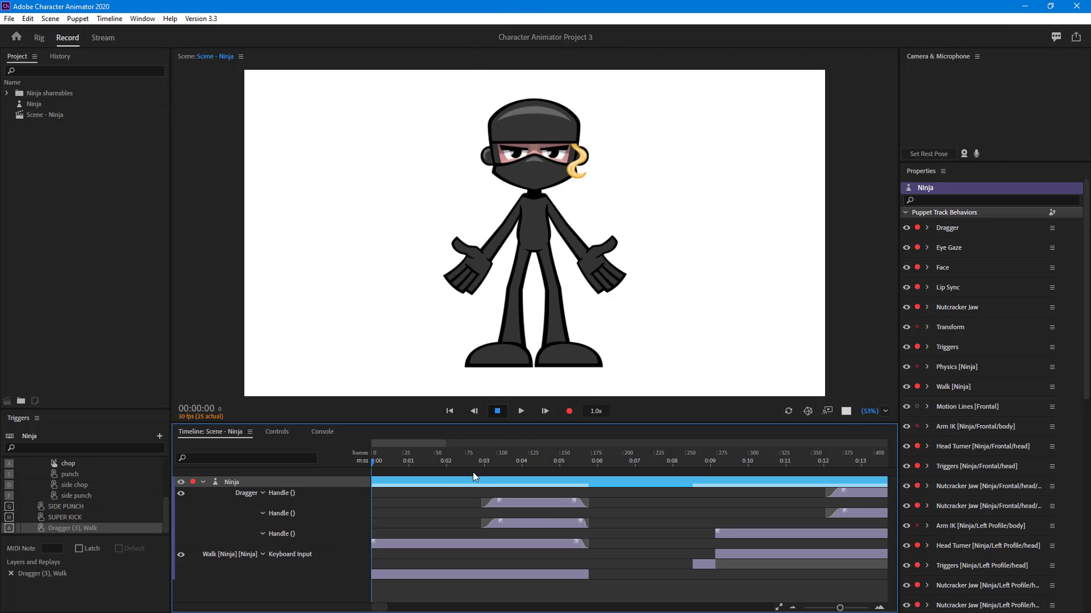
mouse_move(485, 480)
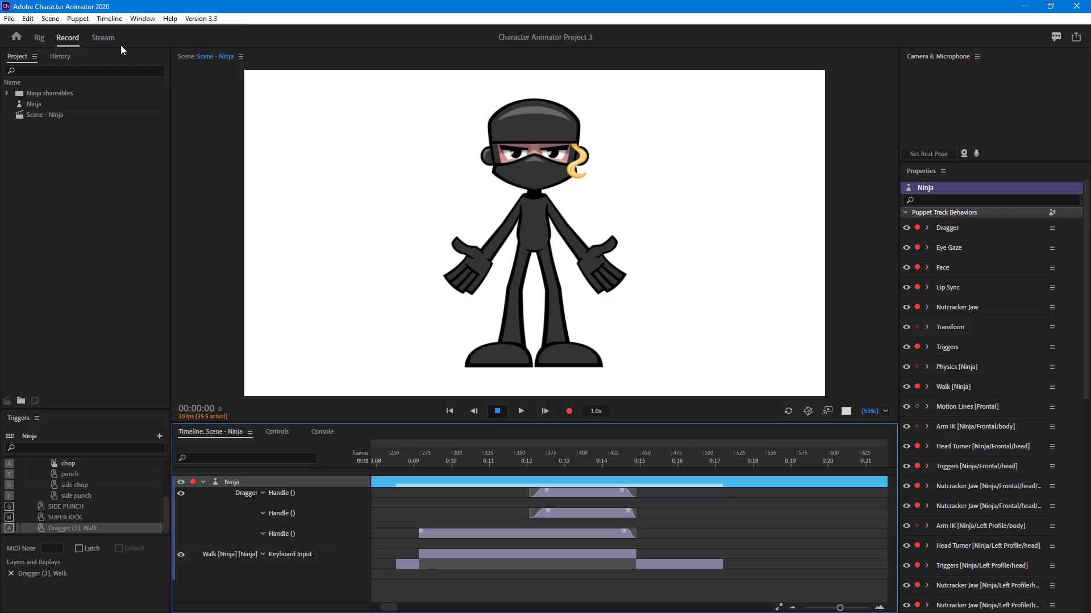
Step: Show the History panel and roll back to the first Record Performance entry
left_click(142, 18)
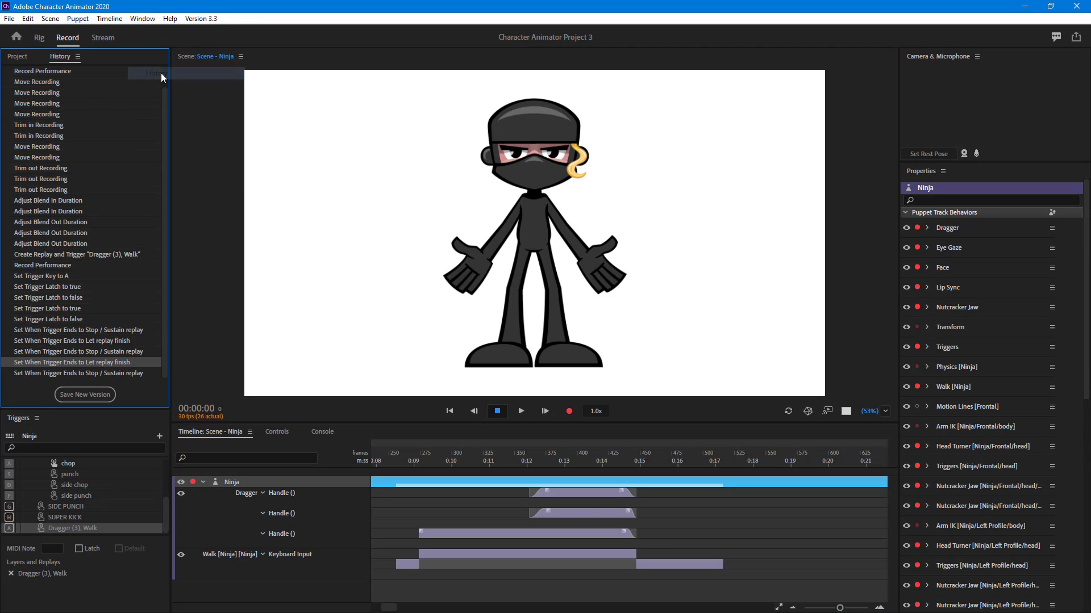
mouse_move(96, 135)
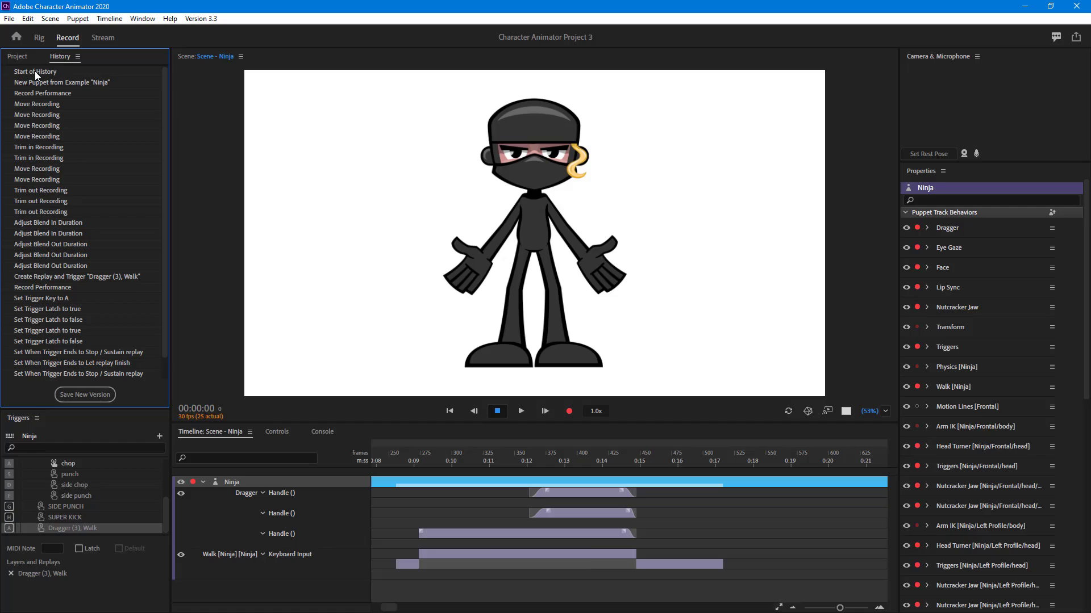
left_click(36, 71)
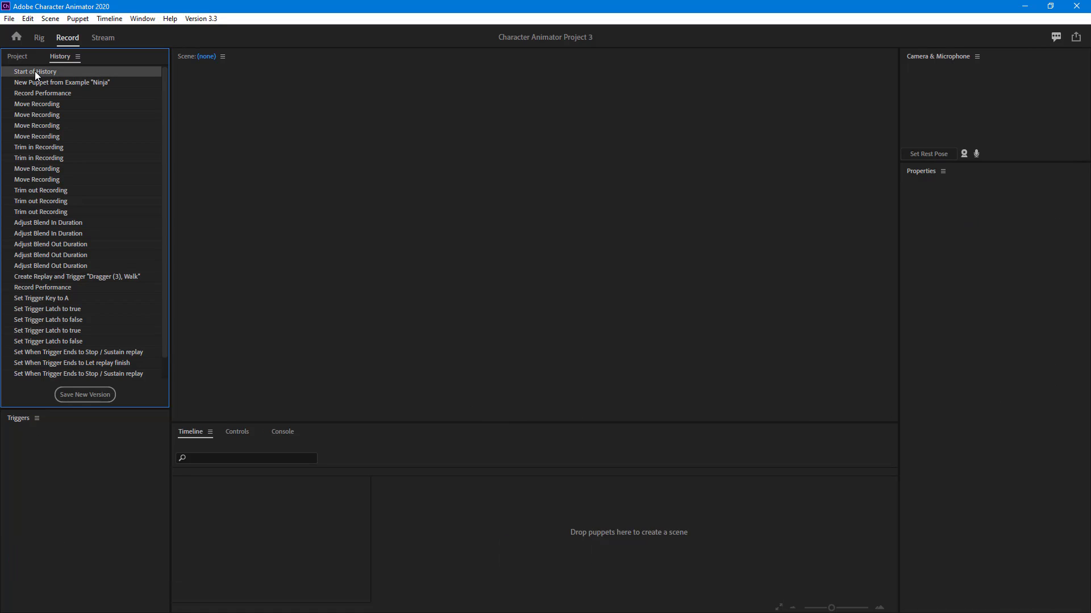
left_click(35, 70)
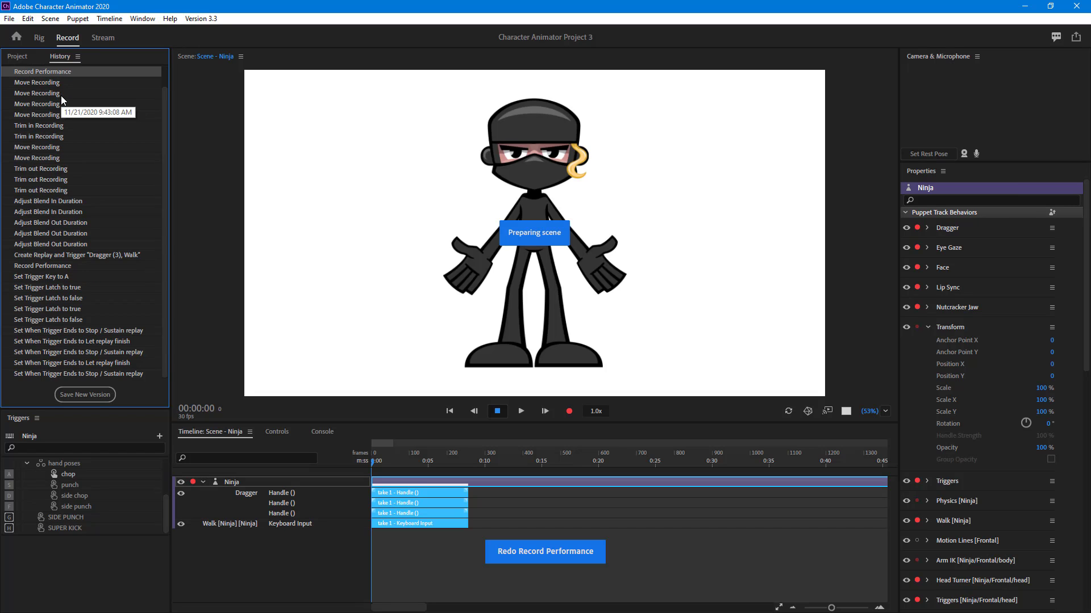
Step: Step forward through the history to the latest entry, restoring takes and the replay trigger
left_click(38, 103)
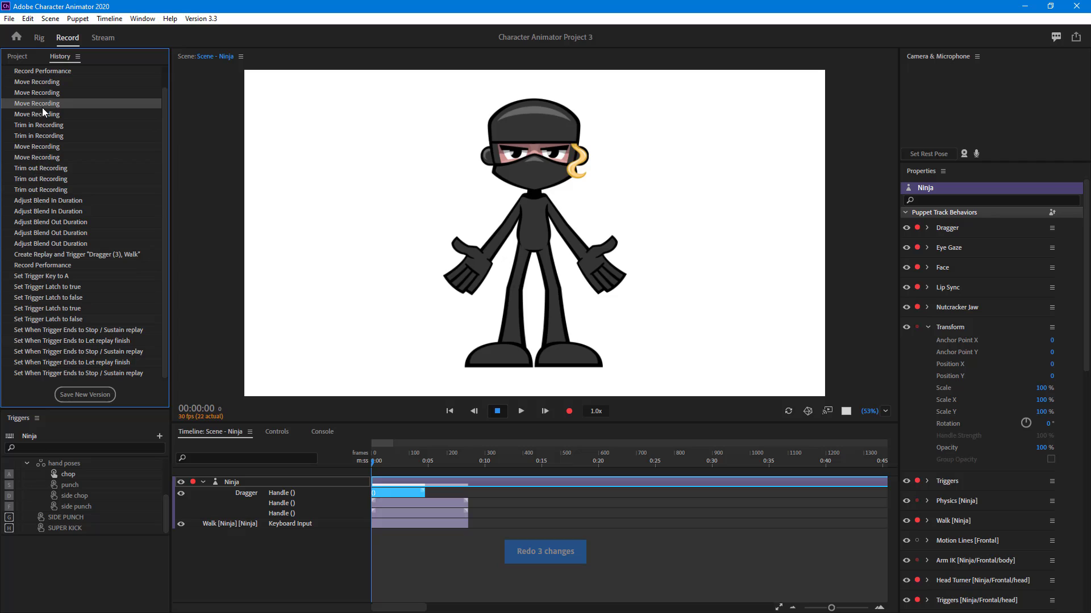
left_click(51, 222)
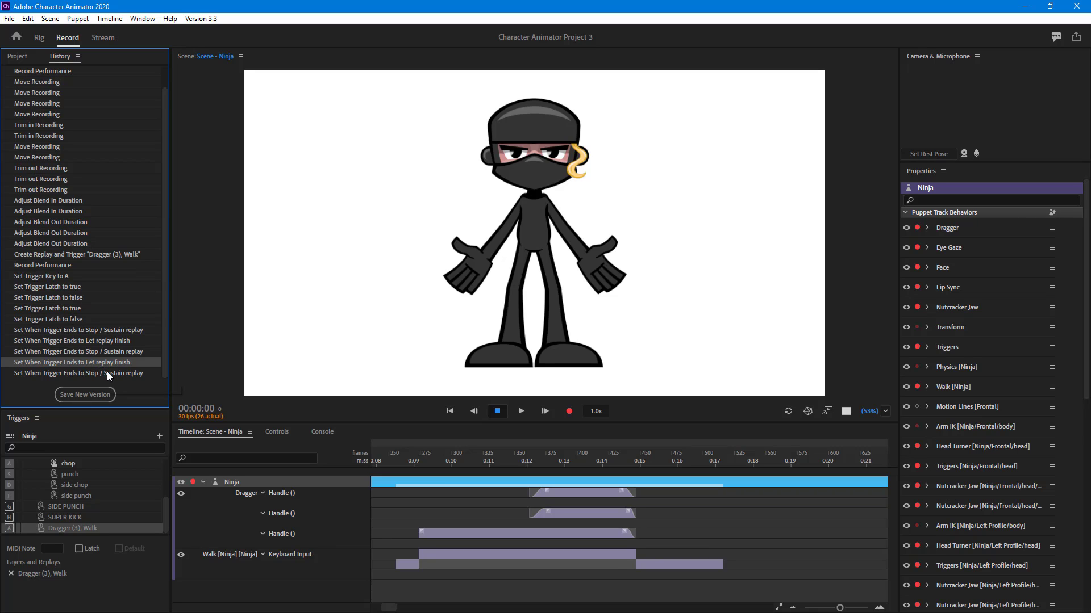
mouse_move(107, 376)
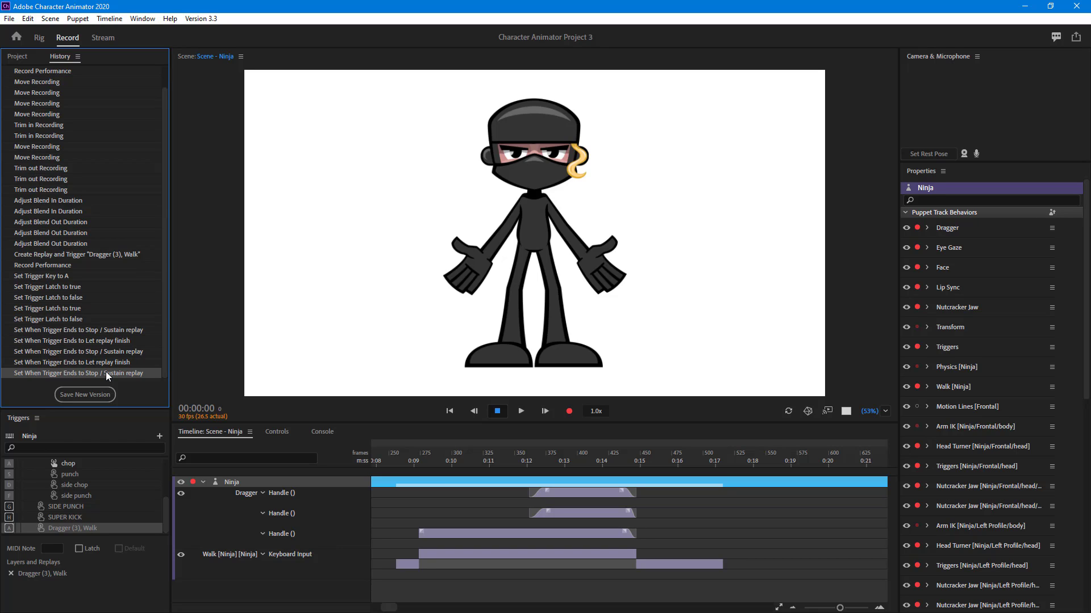
left_click(9, 19)
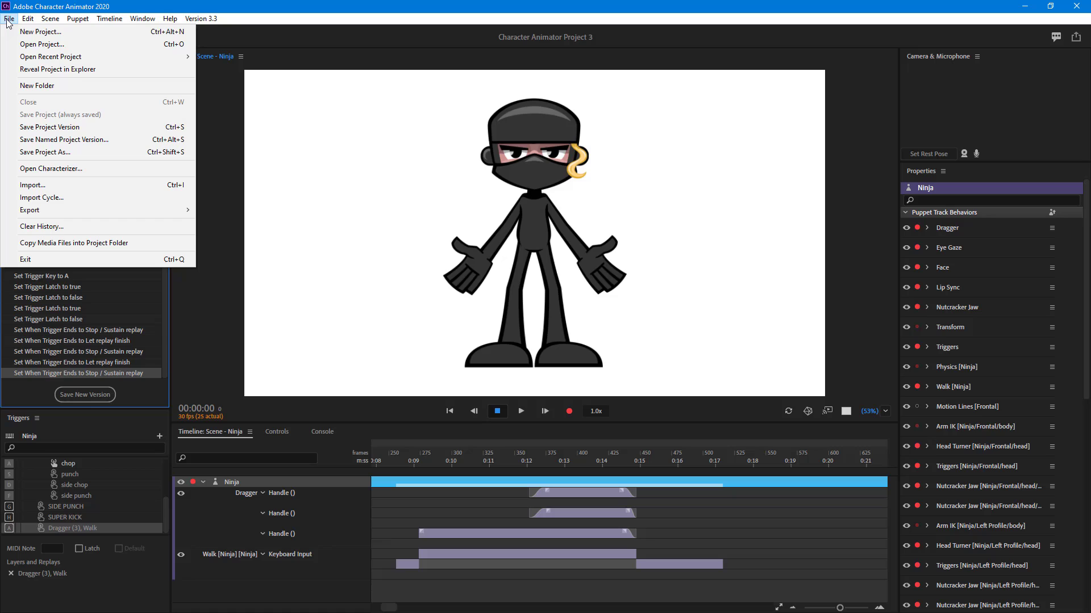
mouse_move(46, 226)
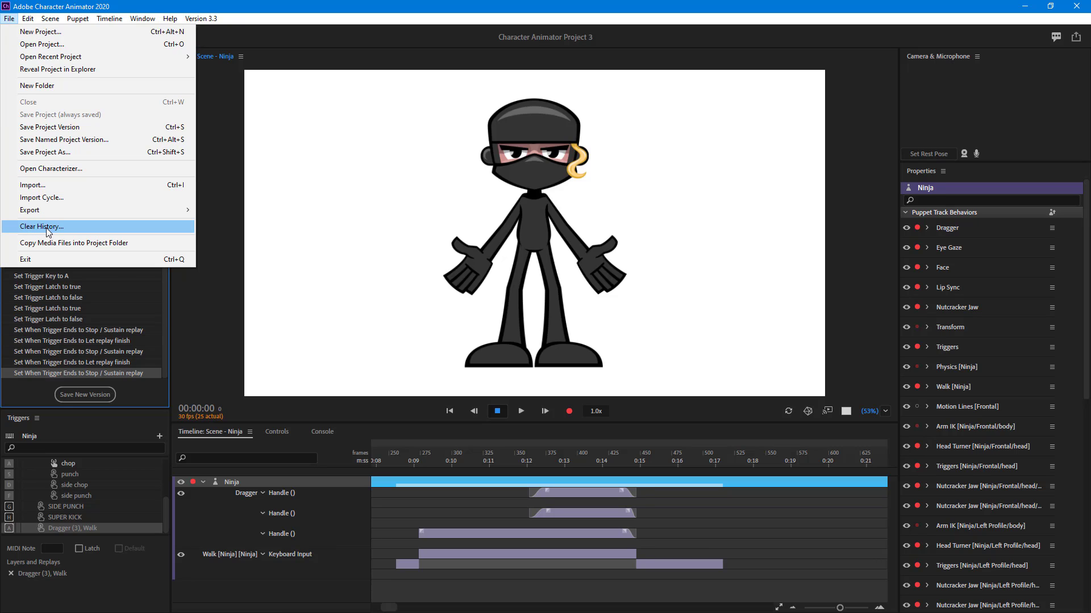
Step: Choose Clear History… from the File menu to bring up the confirmation prompt
left_click(41, 226)
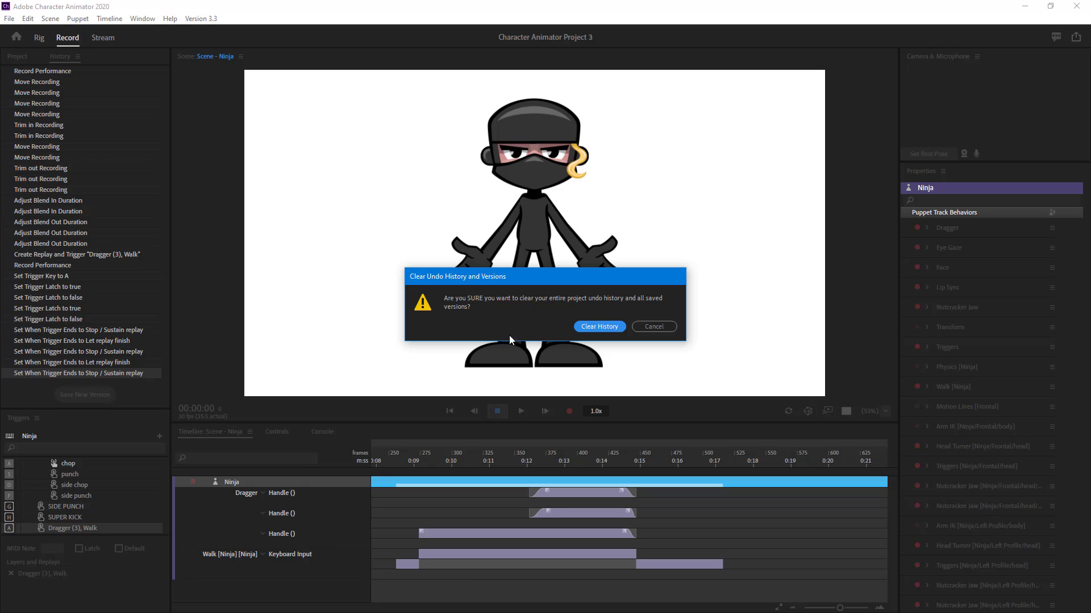
mouse_move(509, 330)
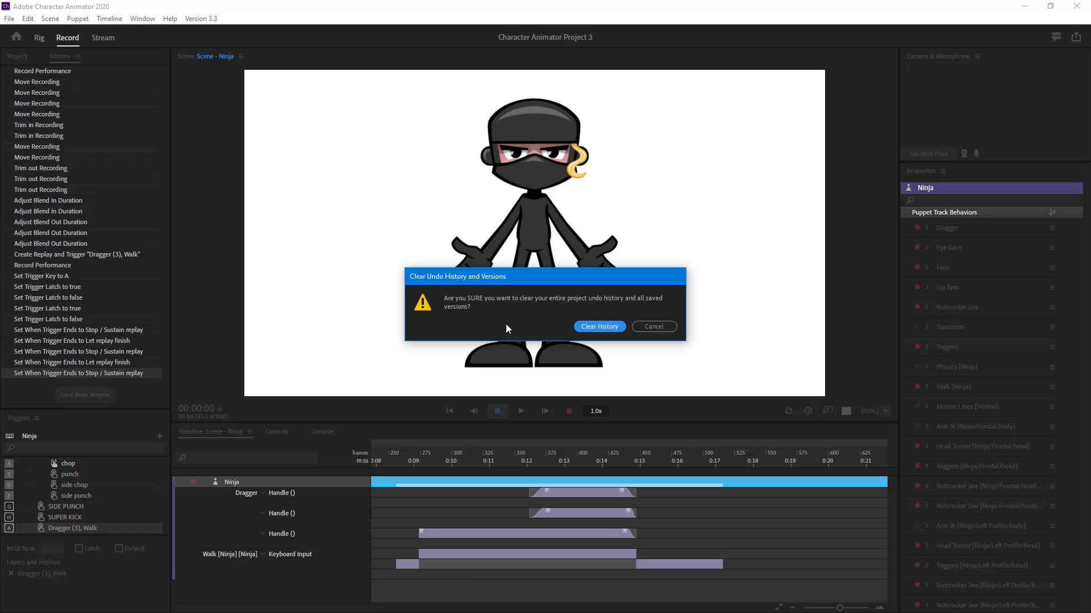
Step: Confirm clearing the undo history and verify Ctrl+Z has nothing left to undo
left_click(599, 326)
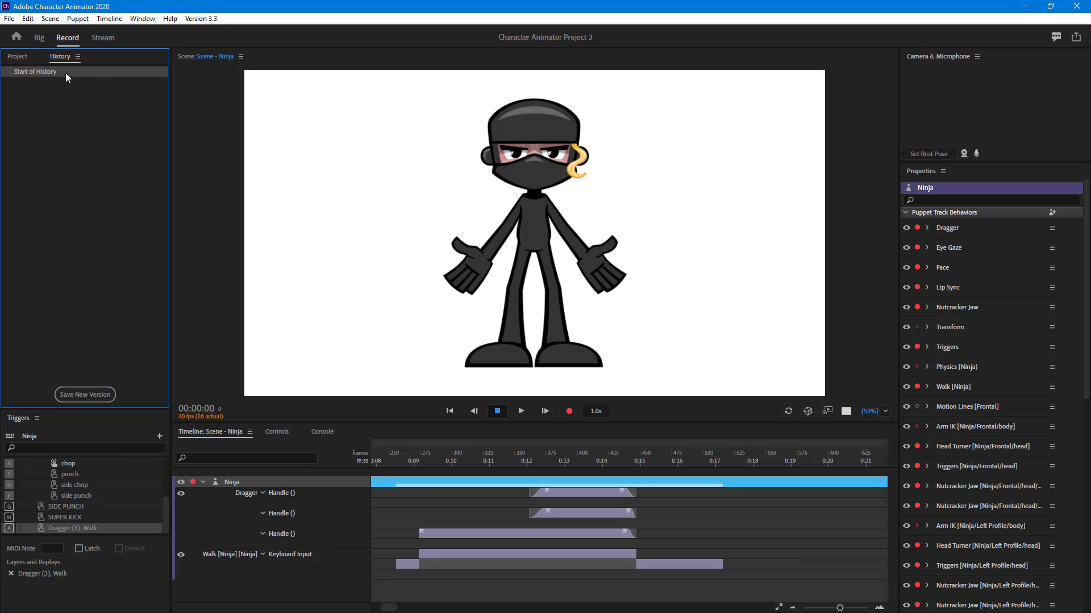
key("ctrl+z")
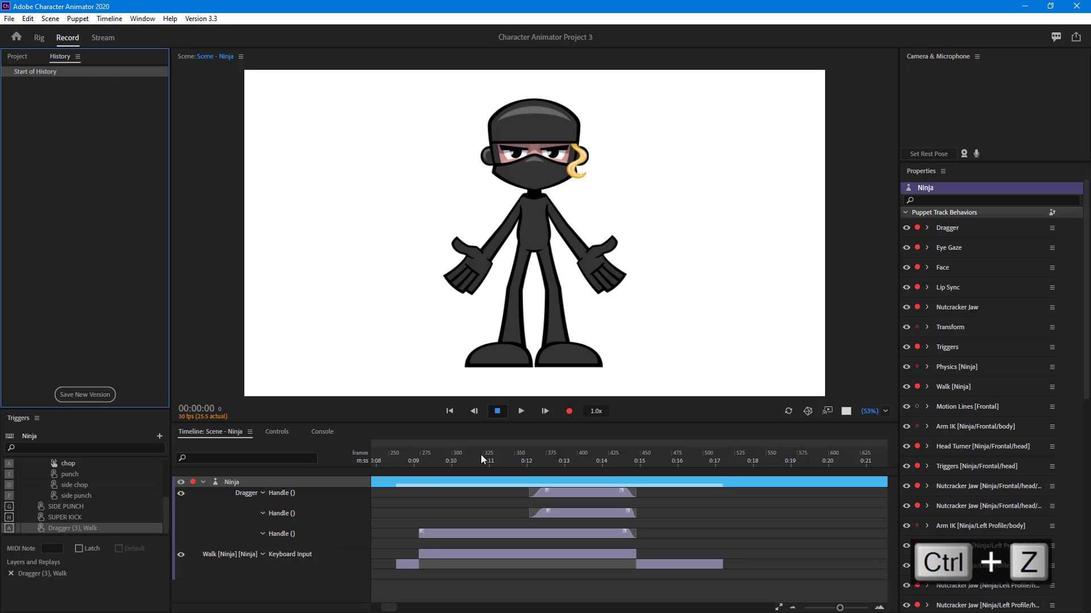